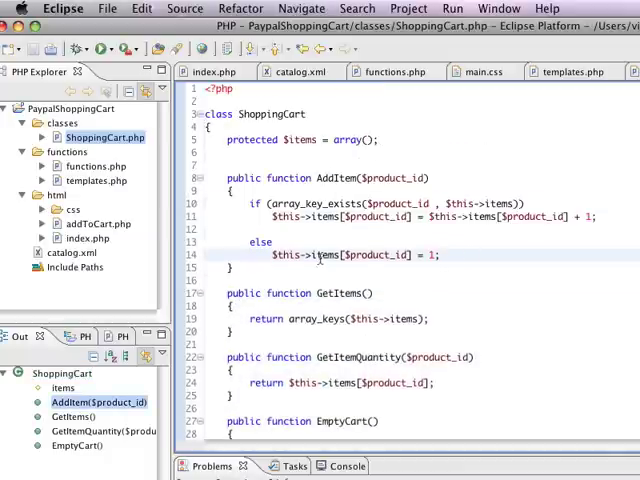
# Browse ShoppingCart.php and templates.php, then open addToCart.php's render_shopping_cart_row code.
pyautogui.scroll(-3)
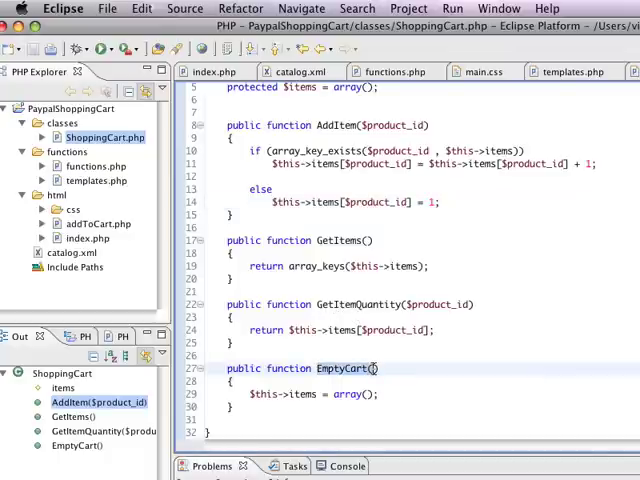
pyautogui.scroll(3)
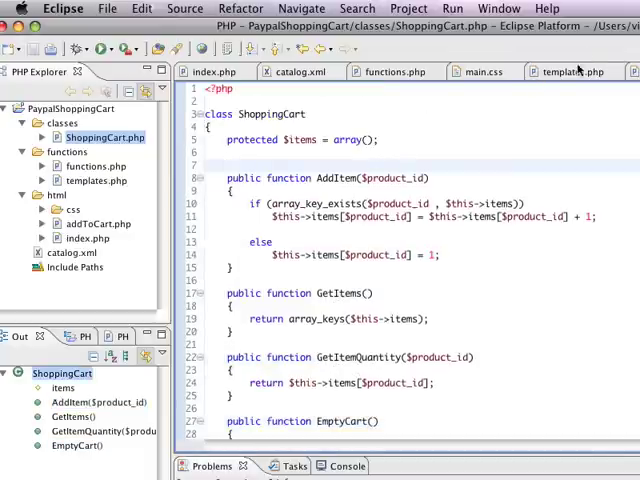
pyautogui.click(568, 72)
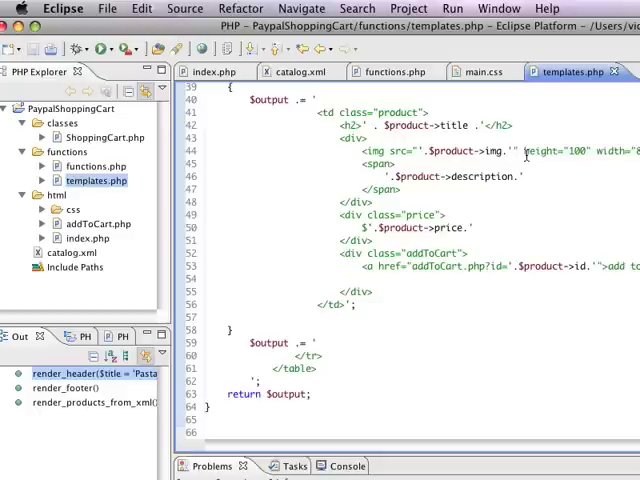
pyautogui.click(96, 224)
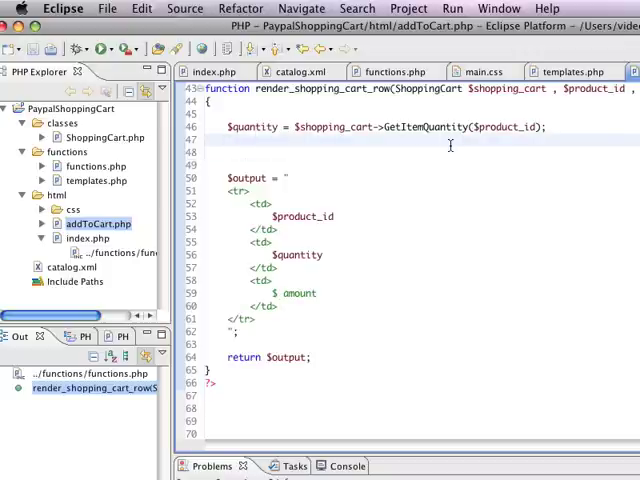
# Declare $amount and foreach over get_xml_catalog(), assigning $product->price when the product id matches.
pyautogui.write('$amount =')
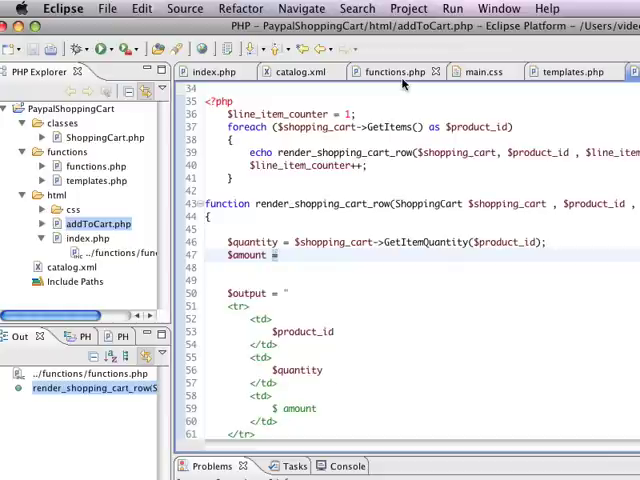
pyautogui.write('foreach(get_')
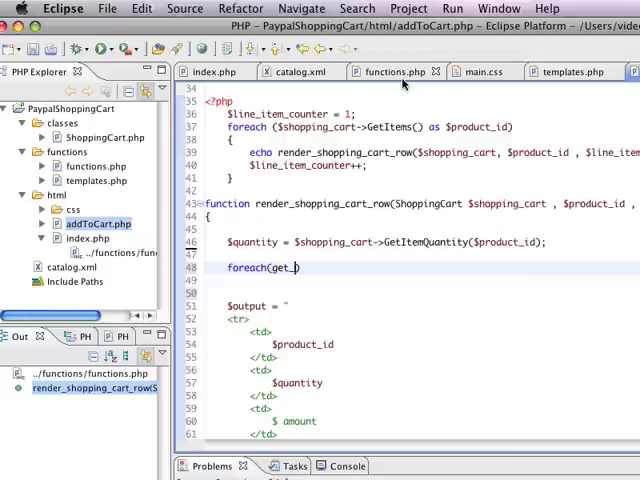
pyautogui.write('xml_catalog()')
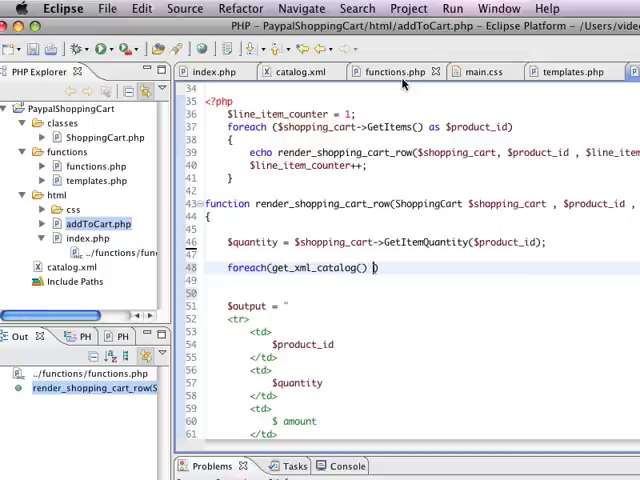
pyautogui.write('as $product)')
pyautogui.write('if ($product_id ')
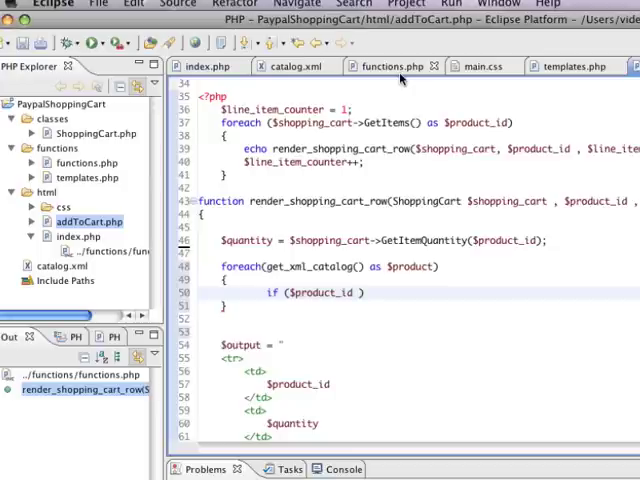
pyautogui.write('== $product->')
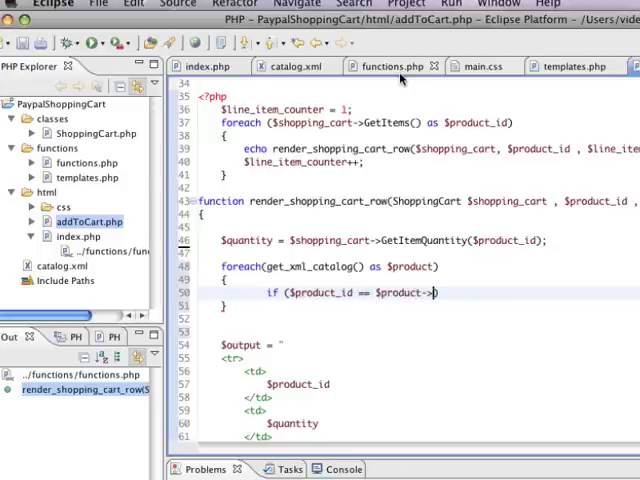
pyautogui.write('id')
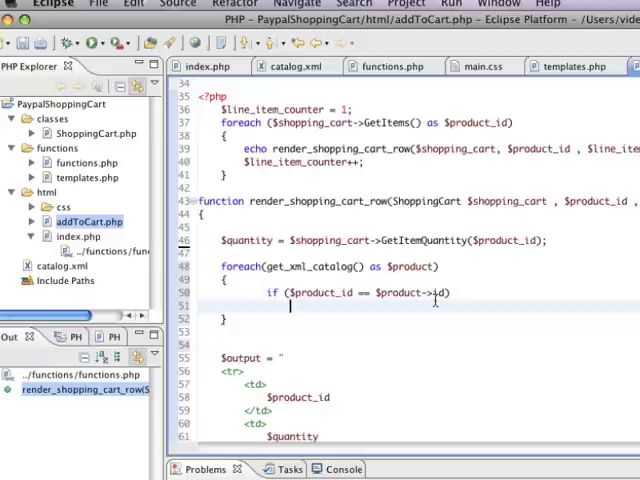
pyautogui.write('$amount = $product->price;')
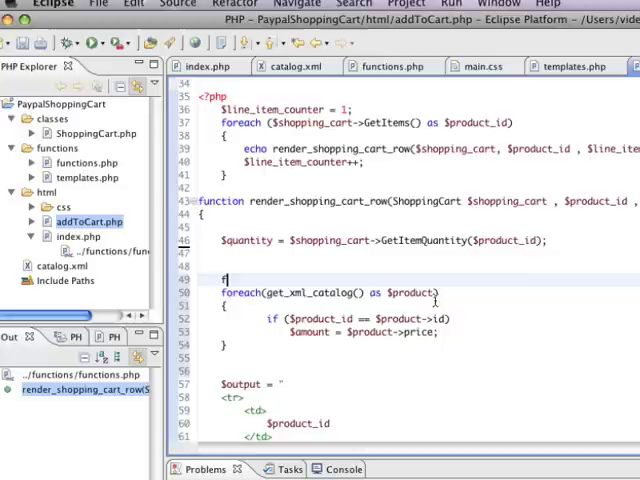
# Wrap the catalog loop in function get_item_cost() returning $product->price on a match.
pyautogui.write('function get_')
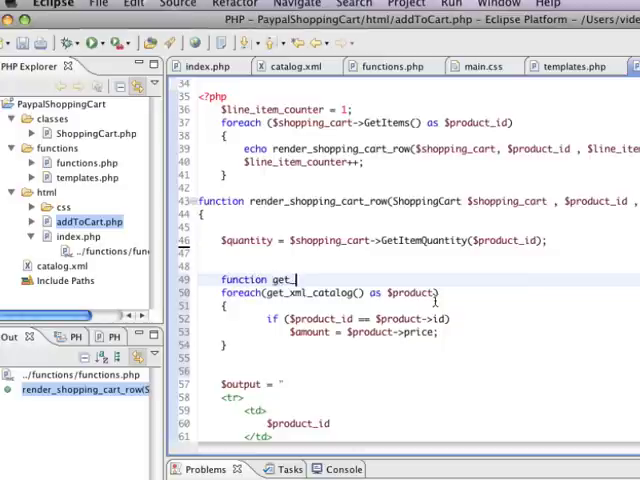
pyautogui.write('item_cosst9')
pyautogui.click(364, 332)
pyautogui.write('retur')
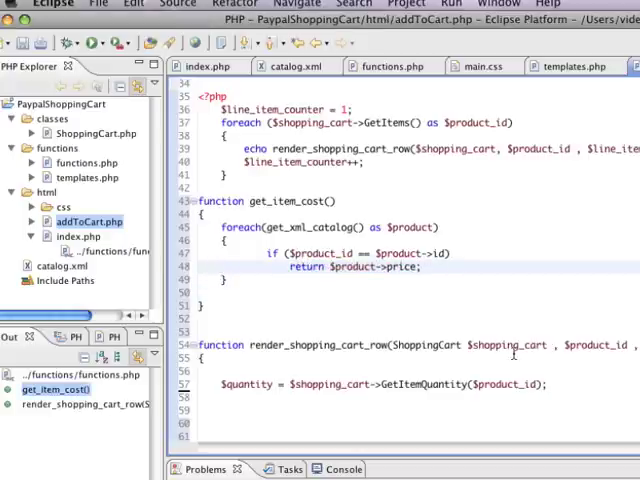
pyautogui.click(234, 292)
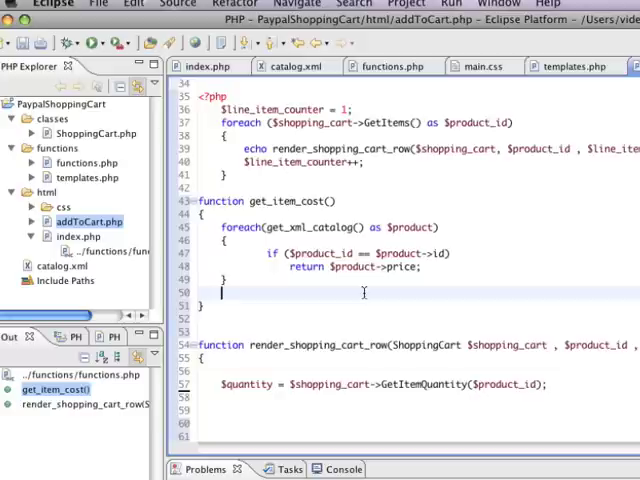
# Throw new Exception('item not found: ' . $product_id) after the loop and add the $product_id parameter.
pyautogui.write('throw')
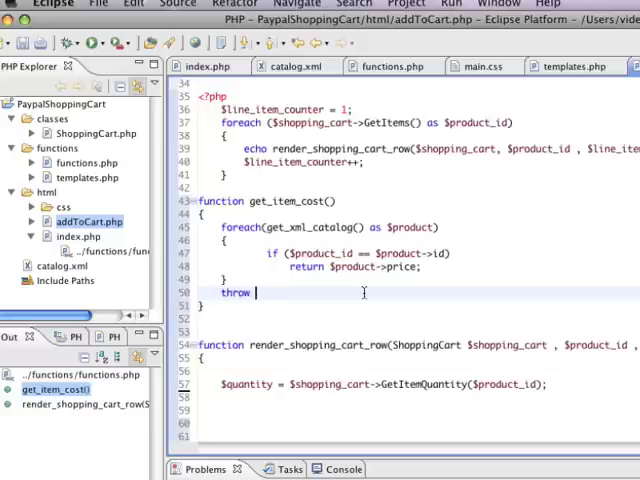
pyautogui.write('new Exception(')
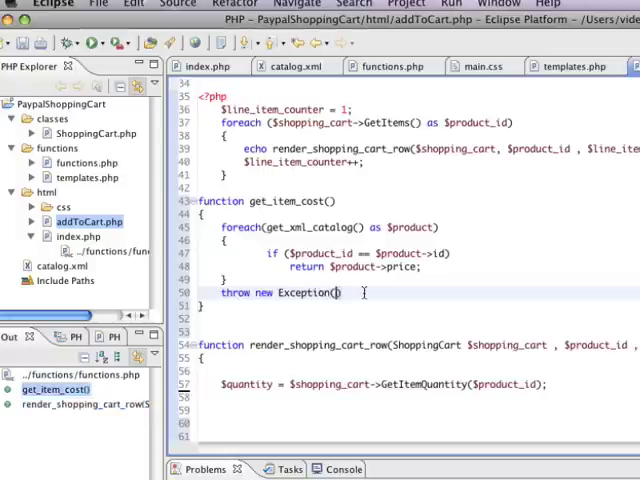
pyautogui.write("'item'")
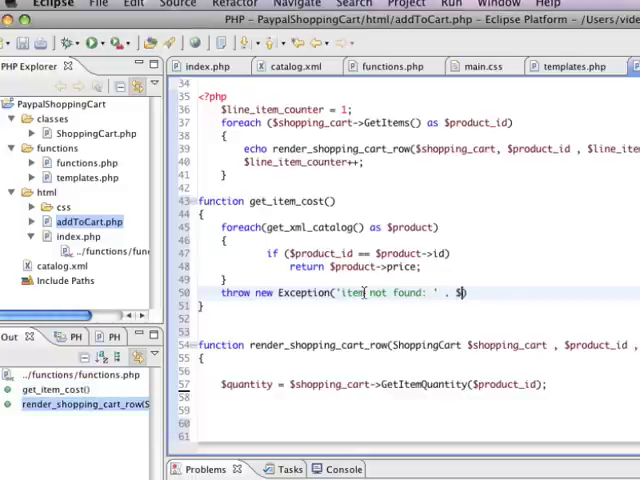
pyautogui.write('product_id')
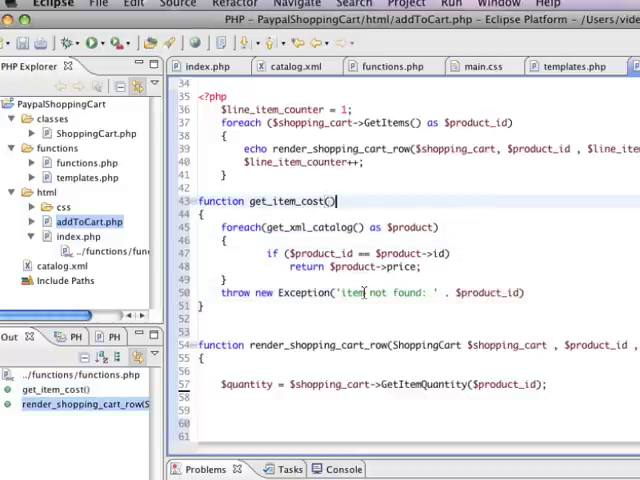
pyautogui.write('$product_id')
pyautogui.click(372, 292)
pyautogui.write(';')
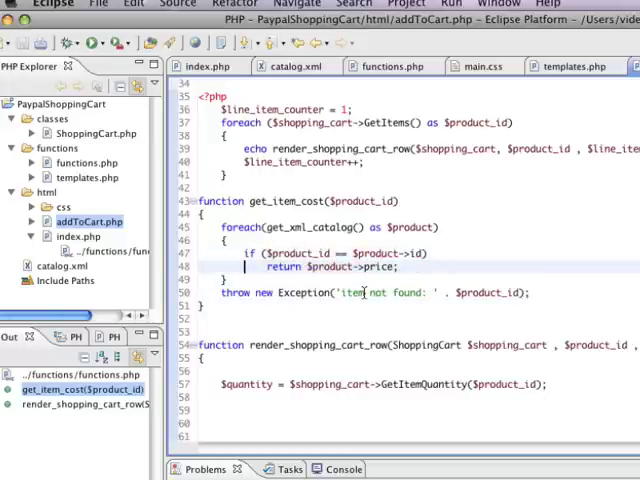
pyautogui.click(244, 292)
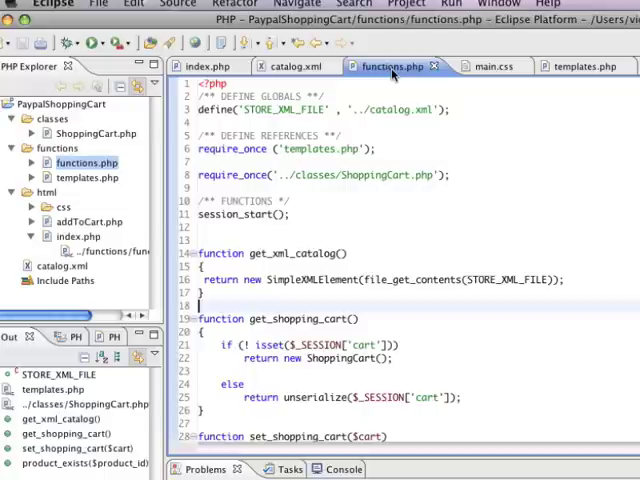
# Place get_item_cost at the end of functions.php below product_exists, then return to addToCart.php.
pyautogui.scroll(-3)
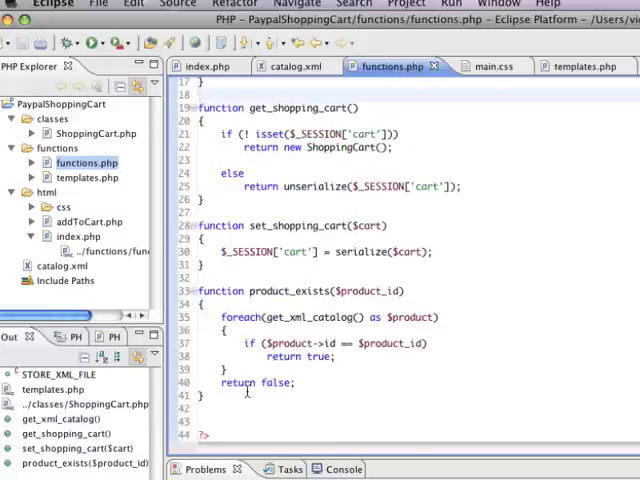
pyautogui.scroll(-3)
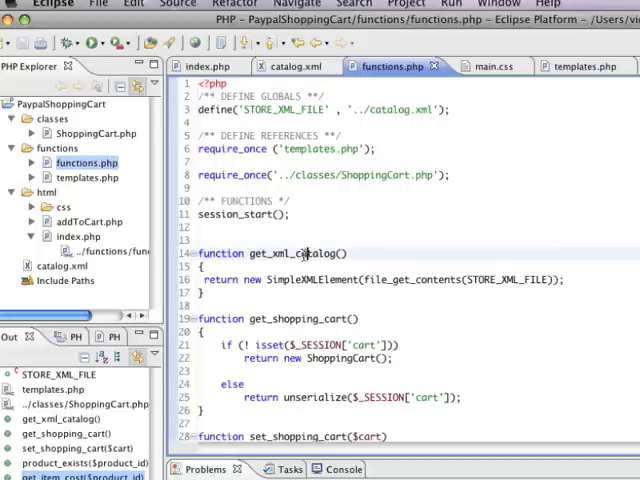
pyautogui.scroll(-3)
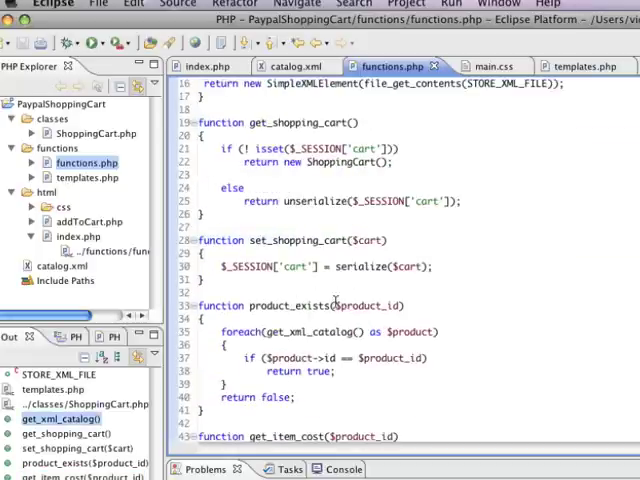
pyautogui.scroll(-3)
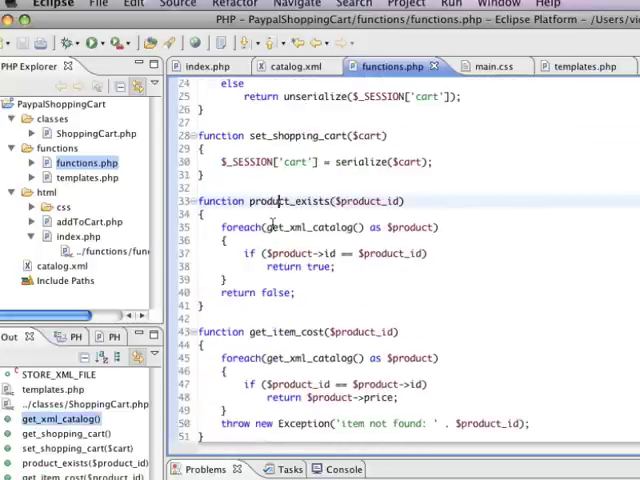
pyautogui.scroll(-3)
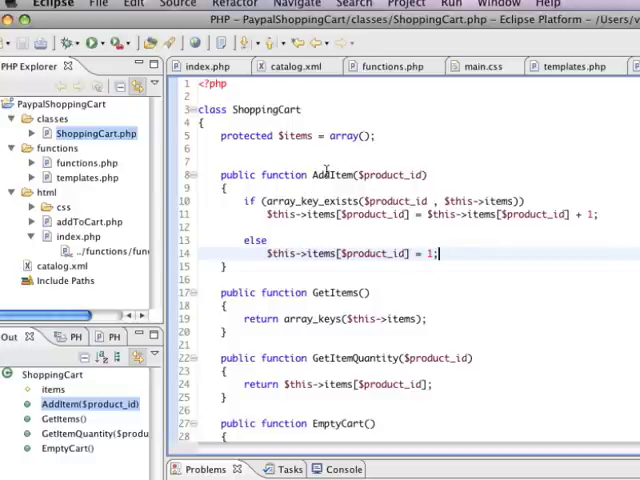
pyautogui.scroll(-3)
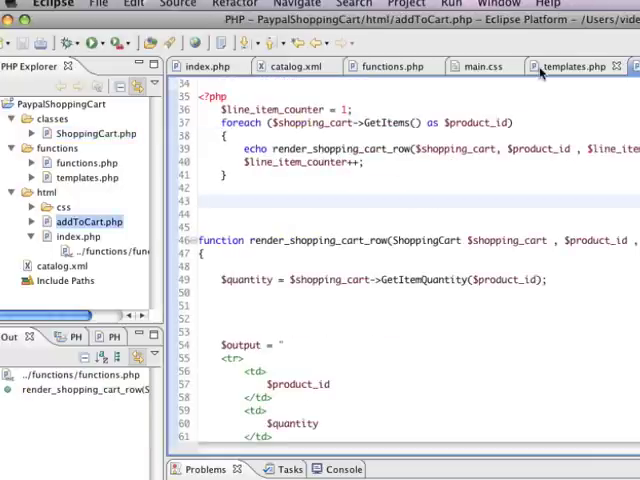
# In render_shopping_cart_row, set $amount = get_item_cost($product_id);.
pyautogui.click(570, 66)
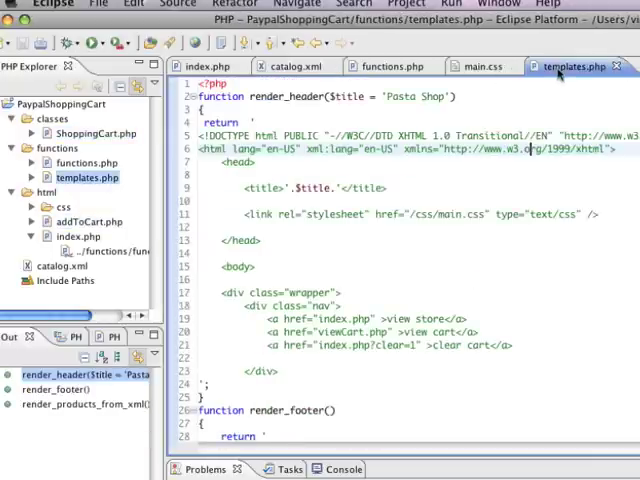
pyautogui.click(390, 66)
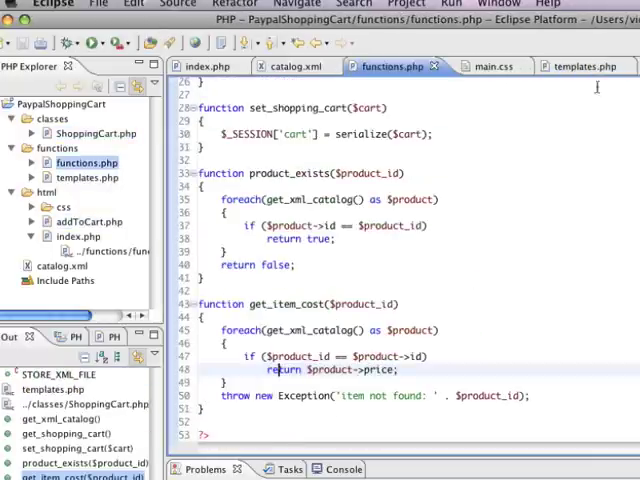
pyautogui.click(92, 220)
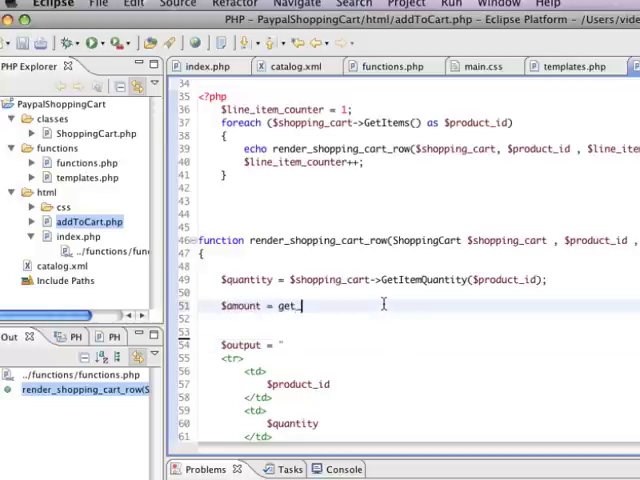
pyautogui.write('item_cost()')
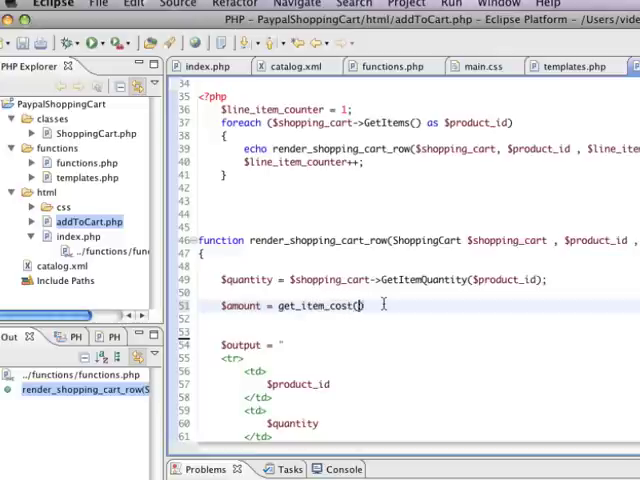
pyautogui.write('$product_id);')
pyautogui.write('$amount')
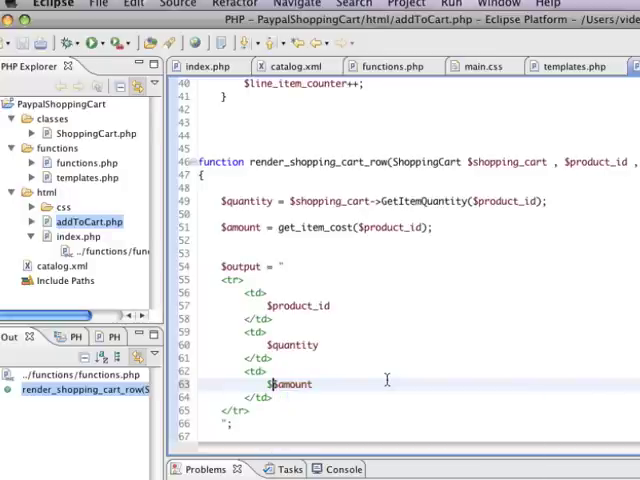
# Save addToCart.php and switch to Safari to view the cart page.
pyautogui.press('cmd+tab')
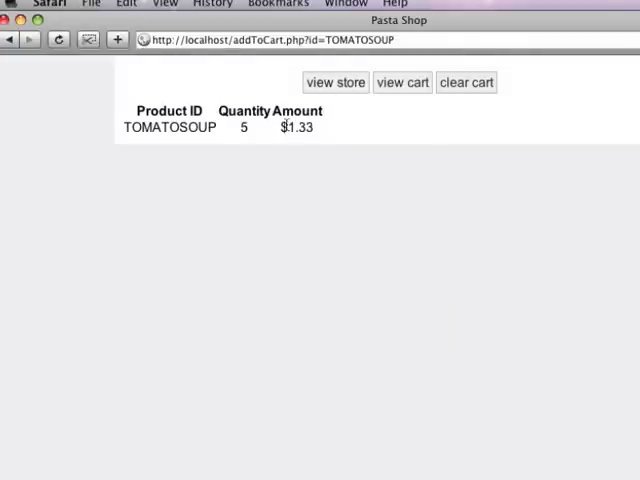
pyautogui.moveTo(328, 130)
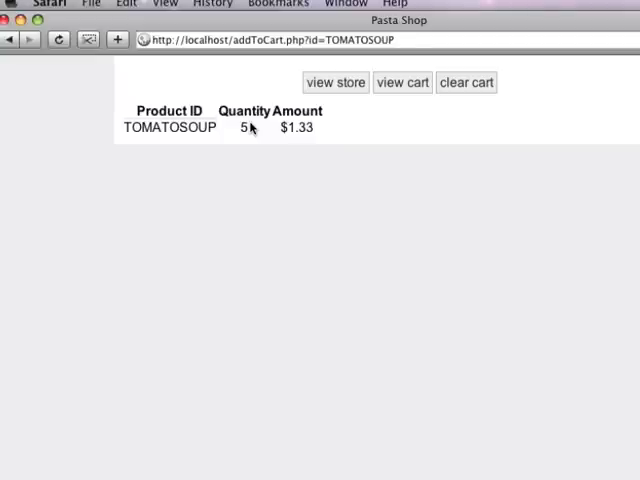
pyautogui.moveTo(252, 128)
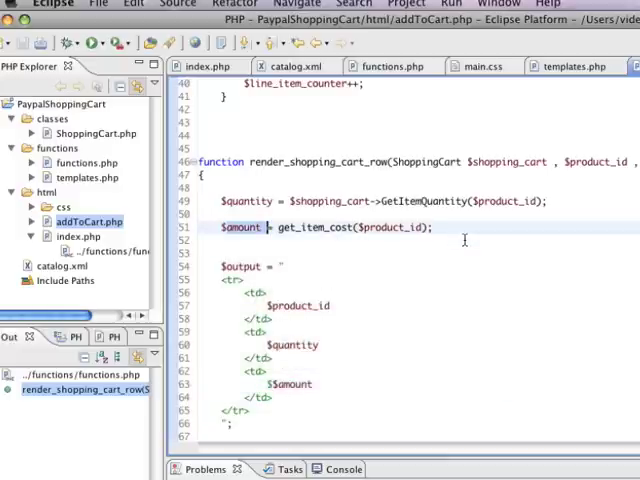
# Rename the cost variable to $unit_cost and add $amount = $shopping_cart->GetItemCost($product_id);.
pyautogui.write('unit_cos')
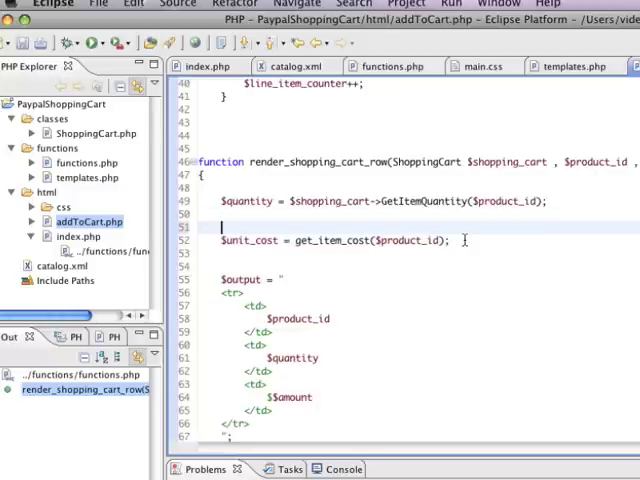
pyautogui.write('$amount = $sho')
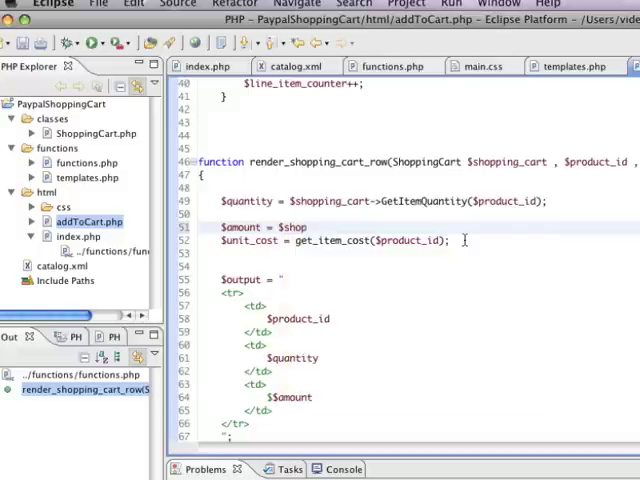
pyautogui.write('ping_cart')
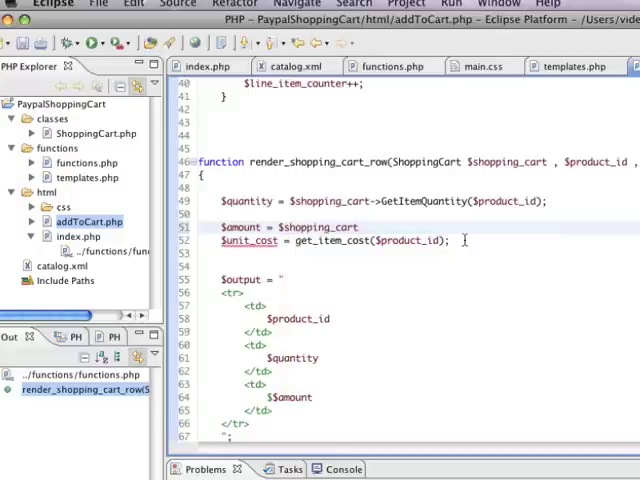
pyautogui.click(360, 226)
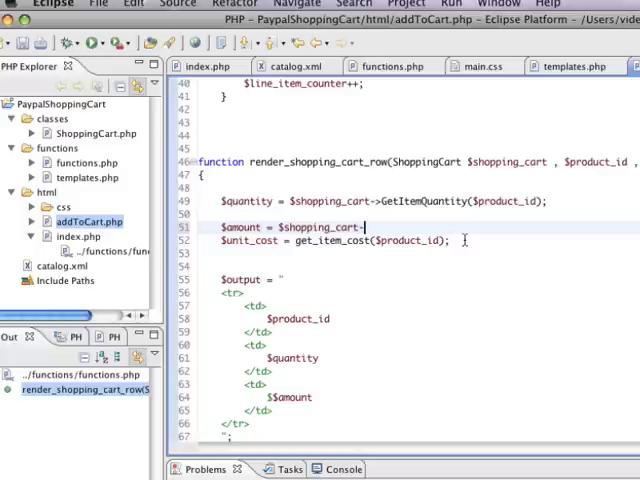
pyautogui.write('GetItemCost($')
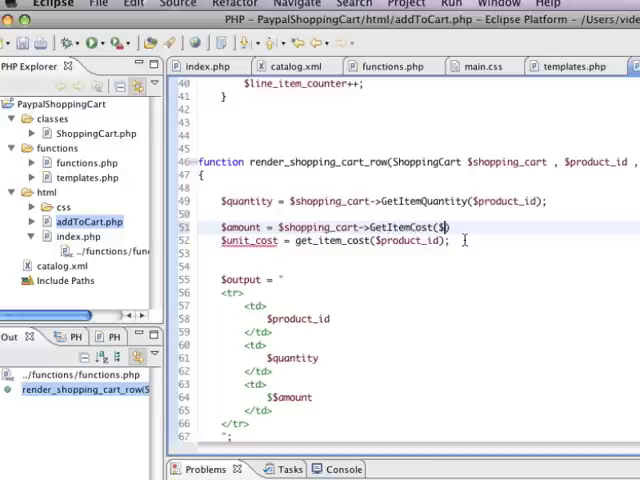
pyautogui.write('product_id')
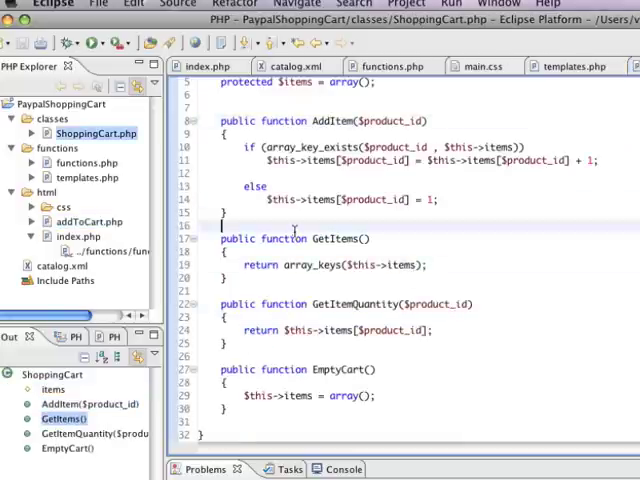
# Add public function GetItemCost($product_id) setting $cost_string = get_item_cost($product_id);.
pyautogui.write('public function GetItemCost($product_id')
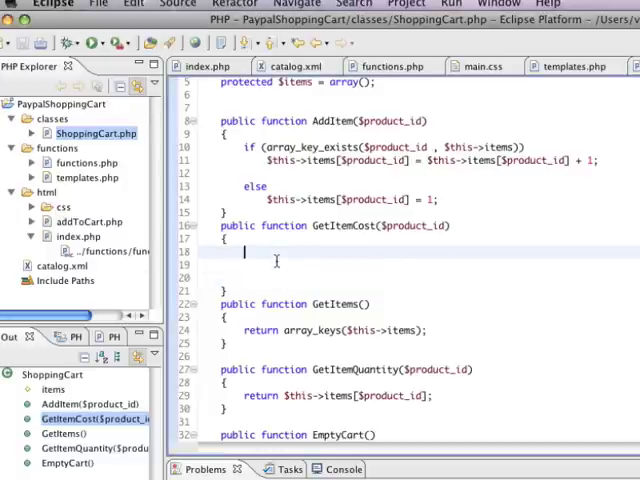
pyautogui.write('$cost_string = get_ite')
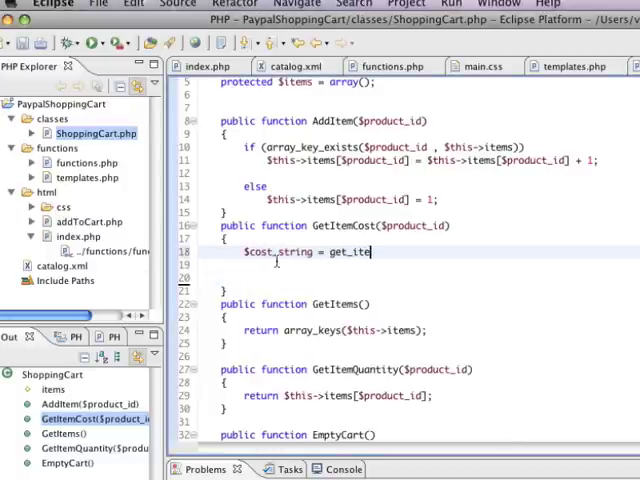
pyautogui.write('m_cost($')
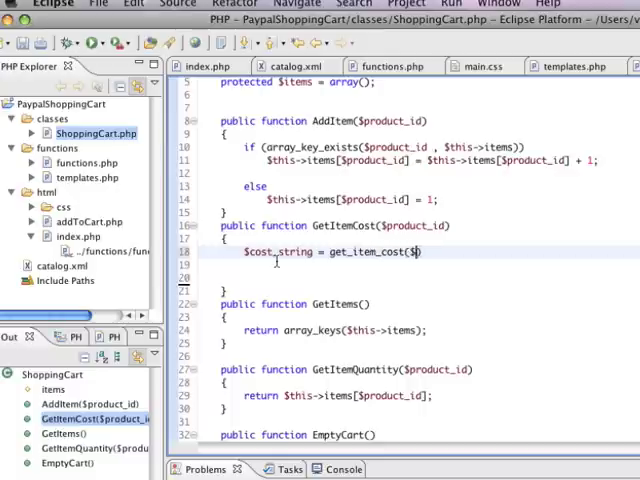
pyautogui.write('product_id);')
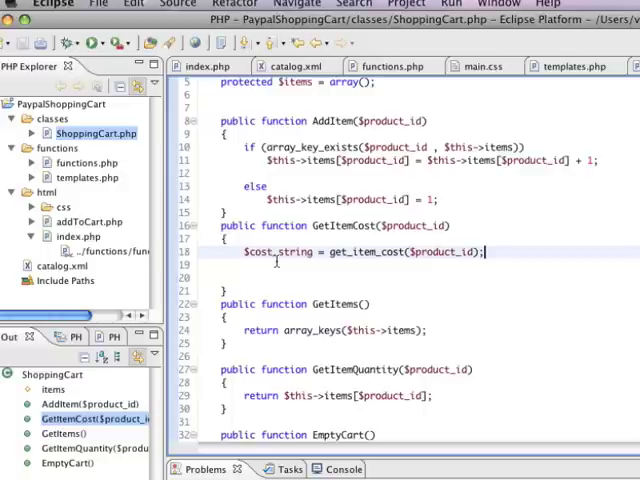
# Add $cost_float = "$cost_string" + 0; inside GetItemCost.
pyautogui.write('$')
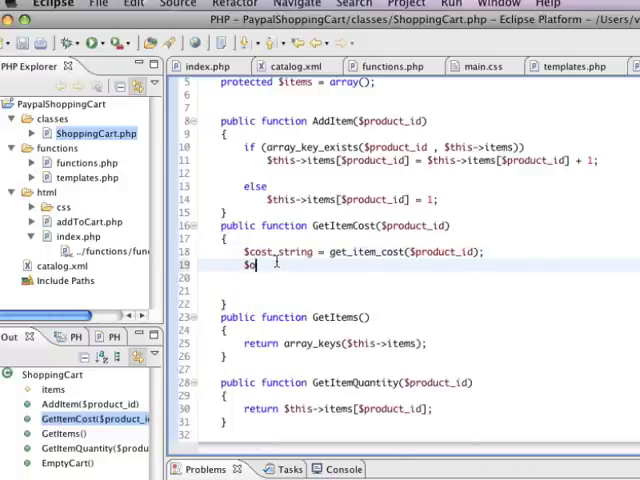
pyautogui.write('cost')
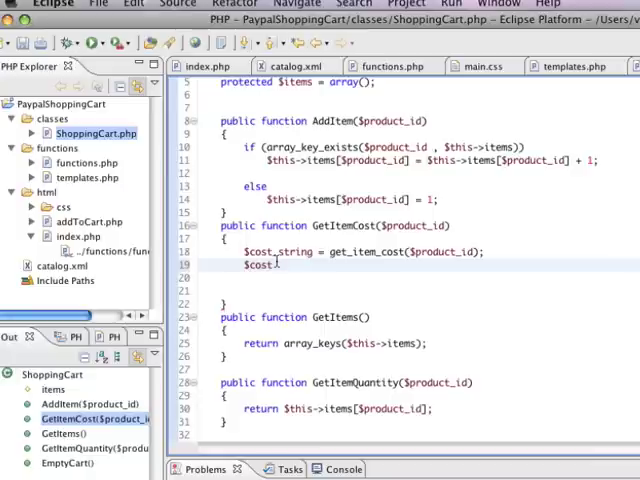
pyautogui.write('_float = "$co')
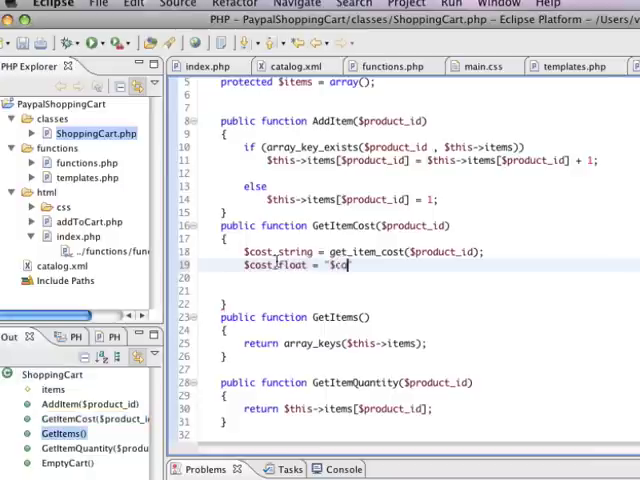
pyautogui.write('st_string" + 0;')
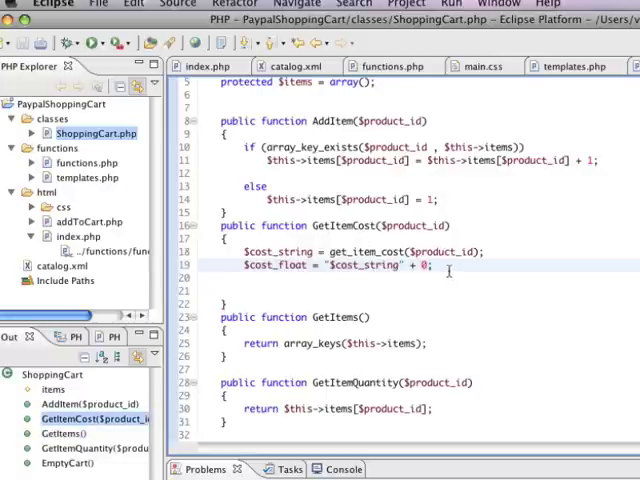
pyautogui.moveTo(430, 266); pyautogui.dragTo(324, 266)
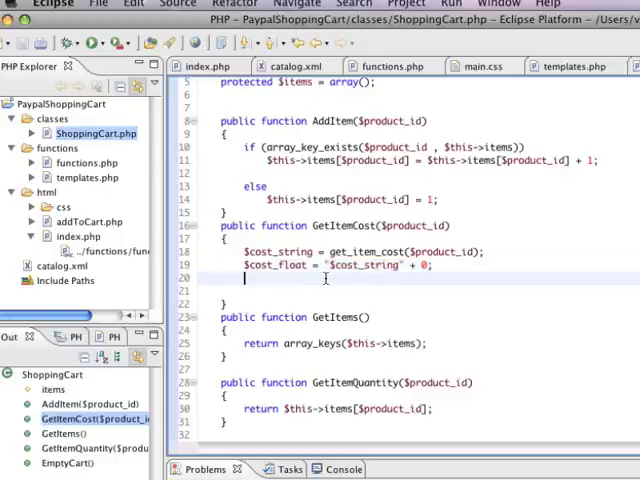
pyautogui.moveTo(384, 280)
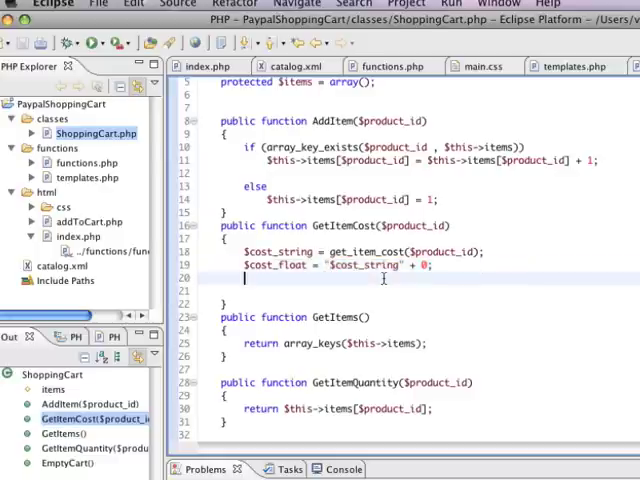
# Return $cost_float multiplied by intval of the stored quantity for $product_id.
pyautogui.write('return $')
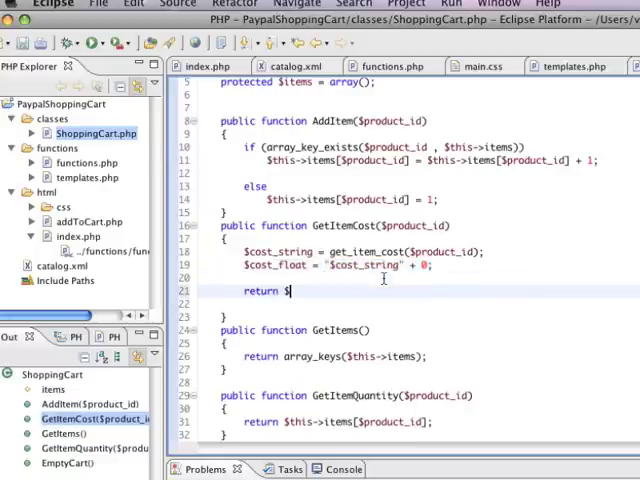
pyautogui.write('cost_float * amt')
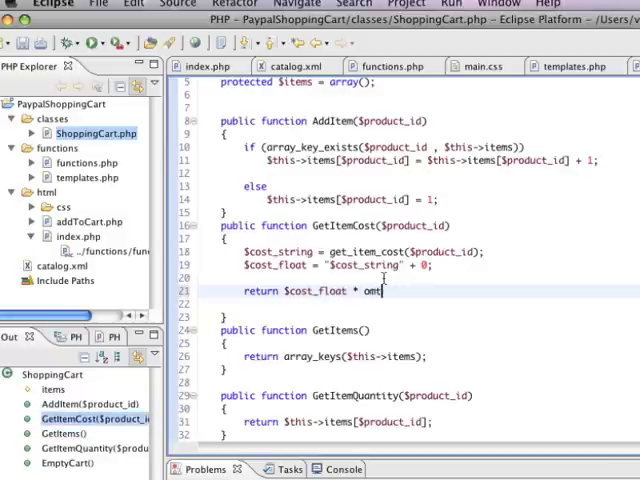
pyautogui.write('intval(')
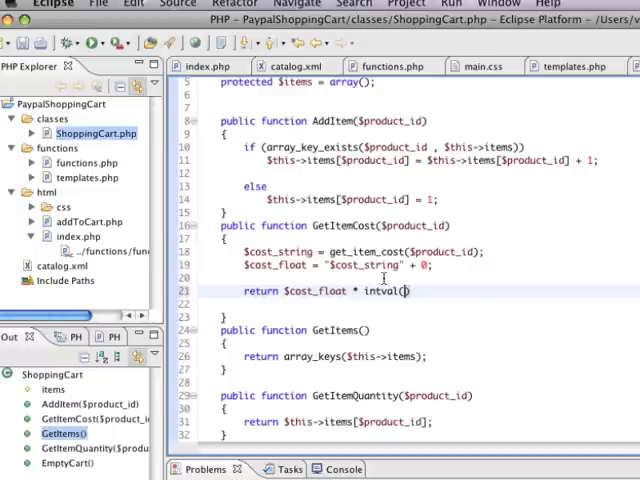
pyautogui.click(406, 290)
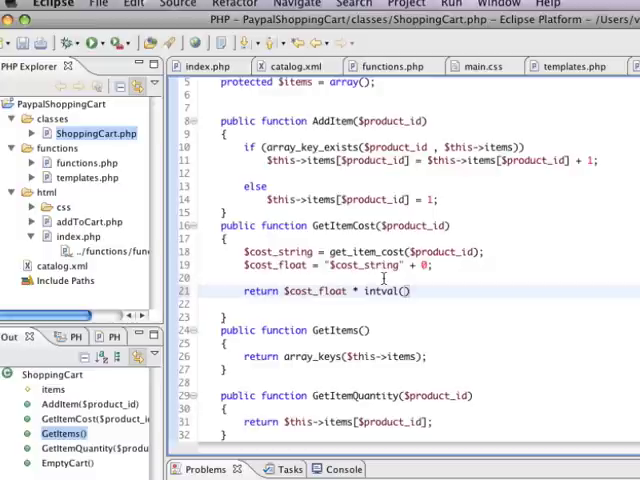
# Replace the intval argument with $this->GetItemQuantity($product_id).
pyautogui.write('$this->items[$product_')
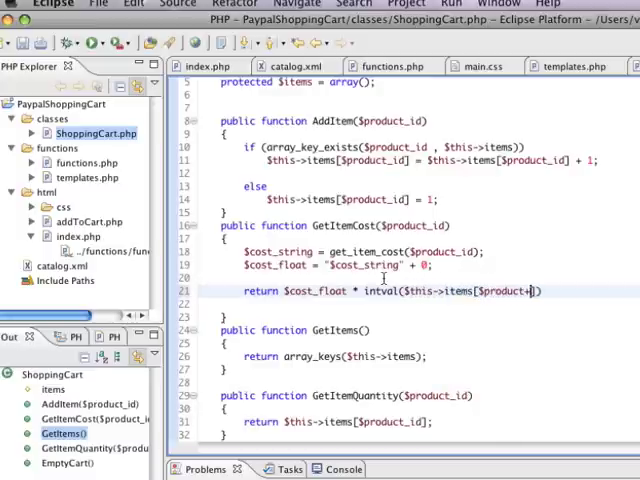
pyautogui.write('_id')
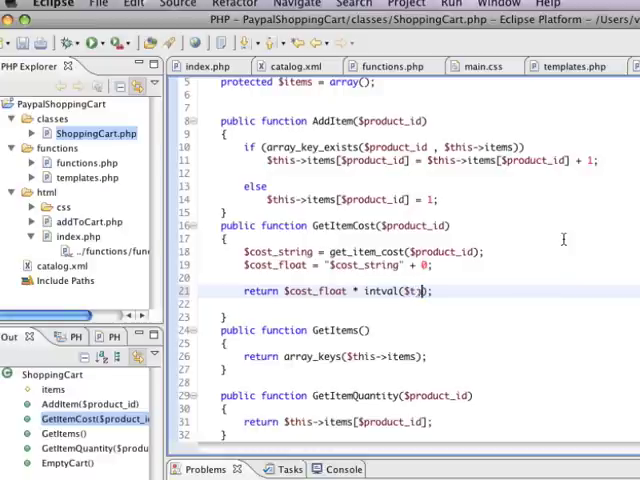
pyautogui.write('this->GetItemQuantity')
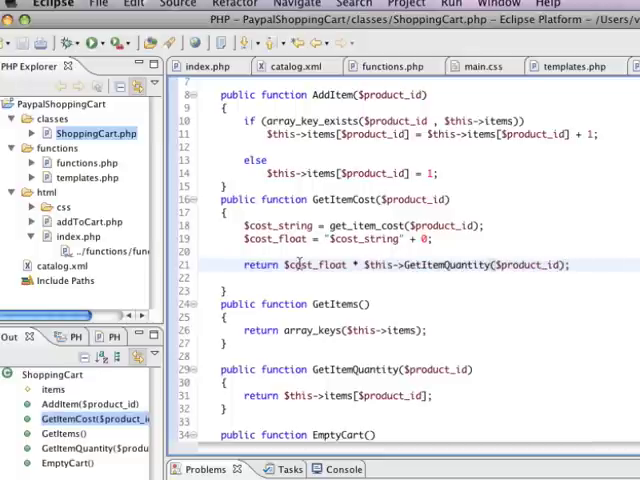
pyautogui.moveTo(326, 330)
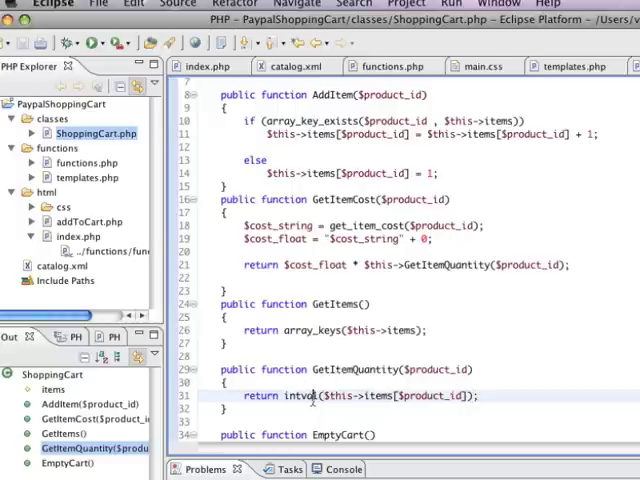
# Wrap GetItemQuantity's return in intval(), save, and reload the cart showing 6 TOMATOSOUP at $7.98.
pyautogui.click(260, 264)
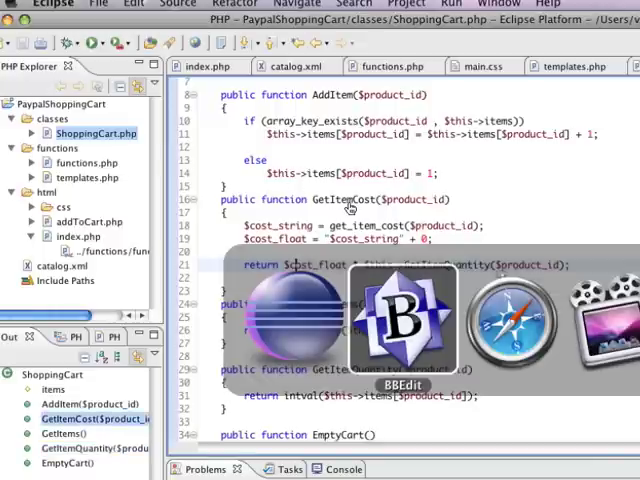
pyautogui.click(510, 316)
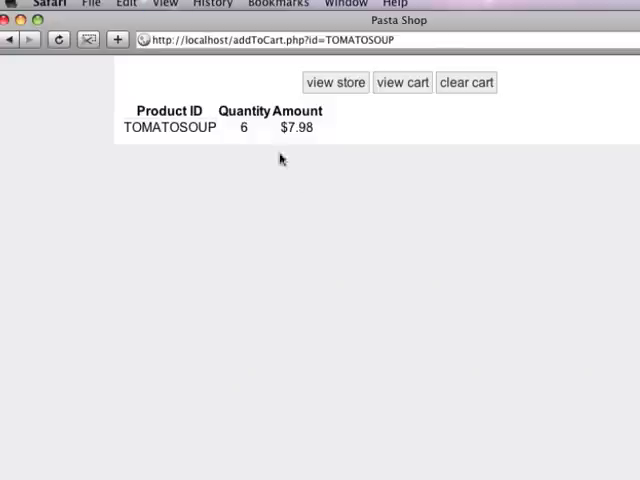